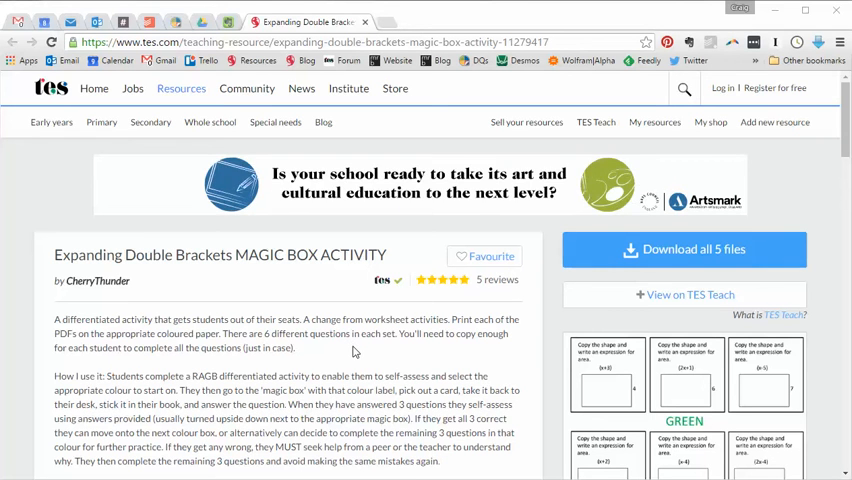
# Scroll down the TES resource page to view the Magic Box Activity slide preview.
pyautogui.scroll(-3)
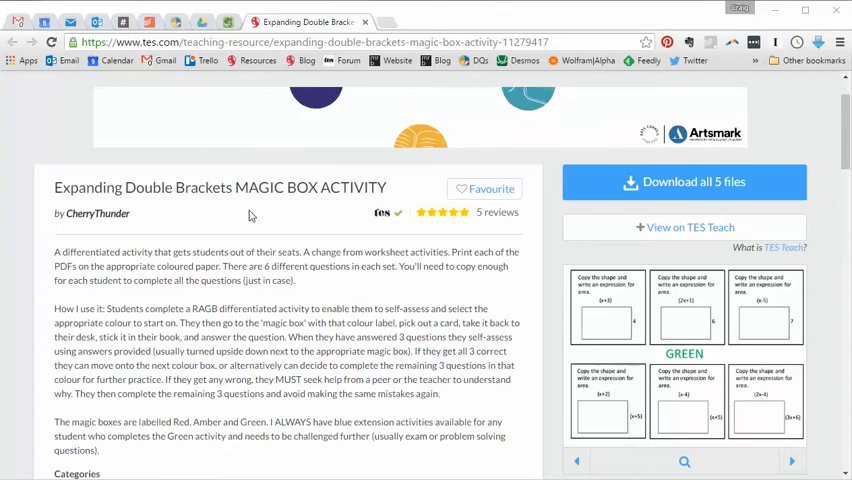
pyautogui.moveTo(96, 212)
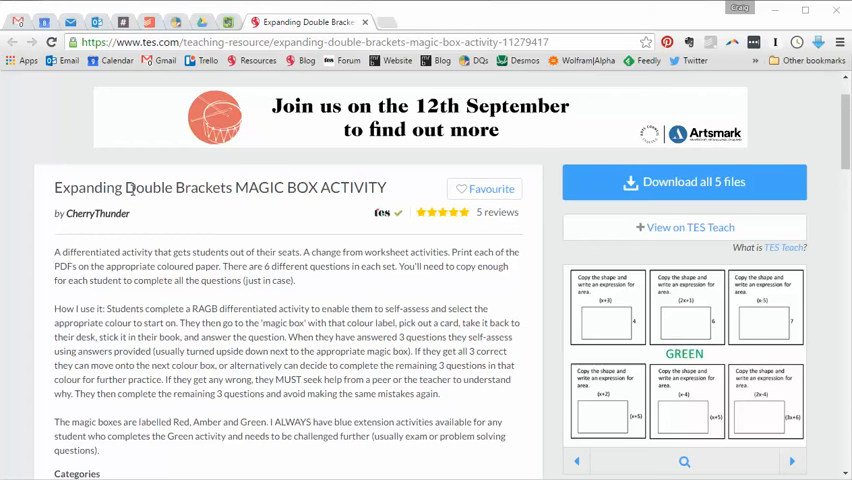
pyautogui.scroll(-3)
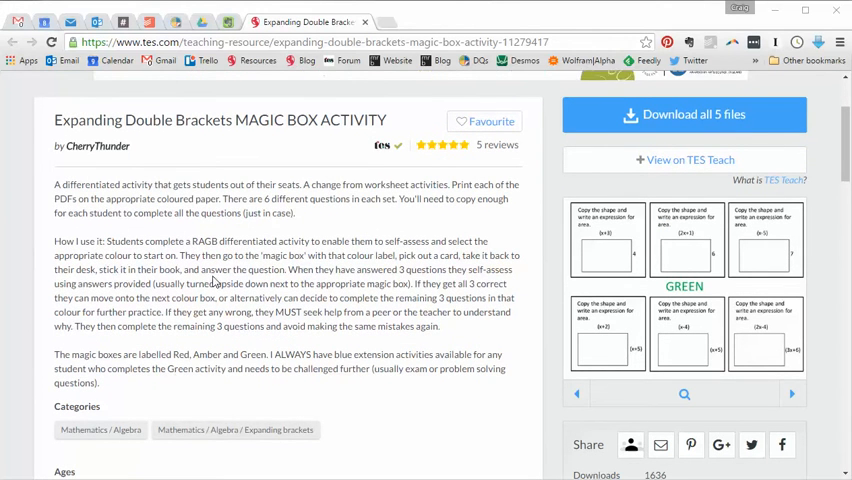
pyautogui.moveTo(446, 312)
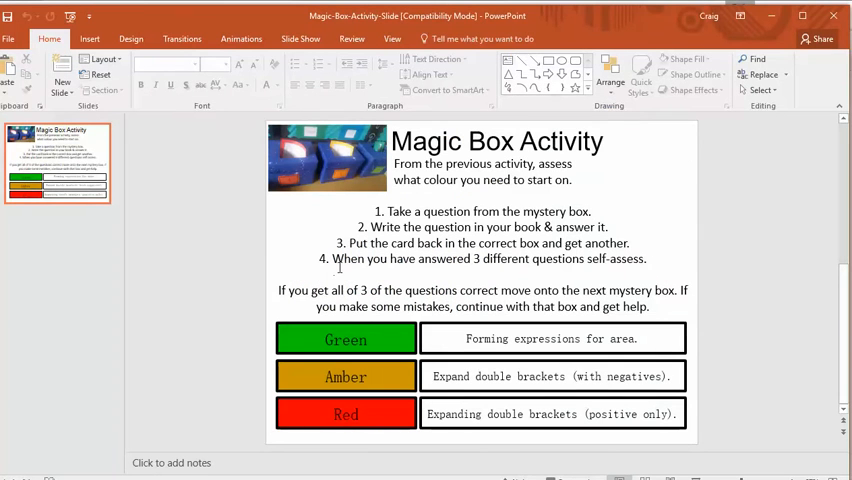
pyautogui.moveTo(628, 326)
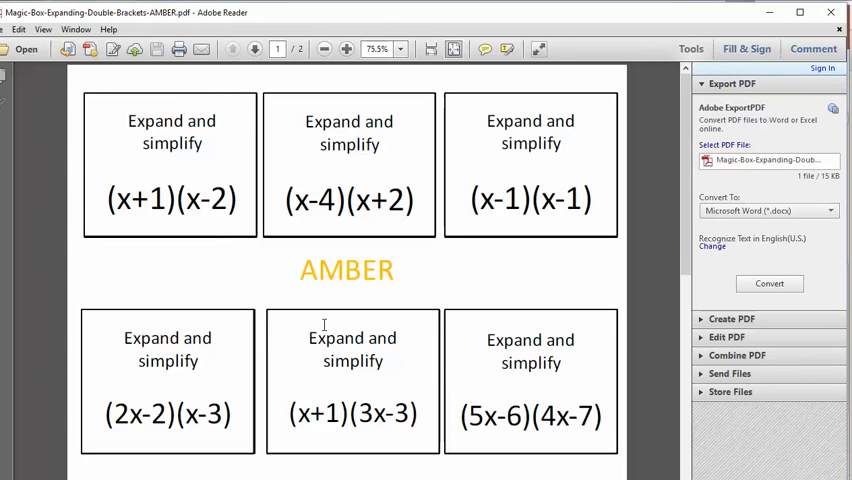
pyautogui.moveTo(366, 244)
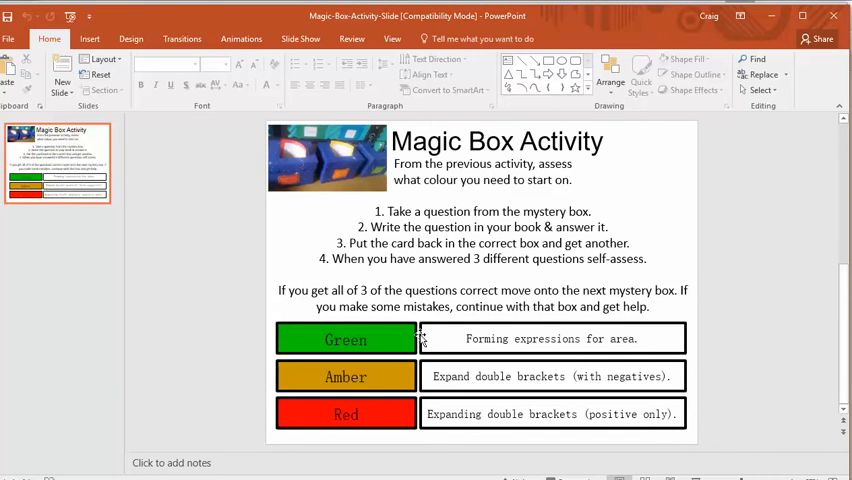
pyautogui.moveTo(432, 320)
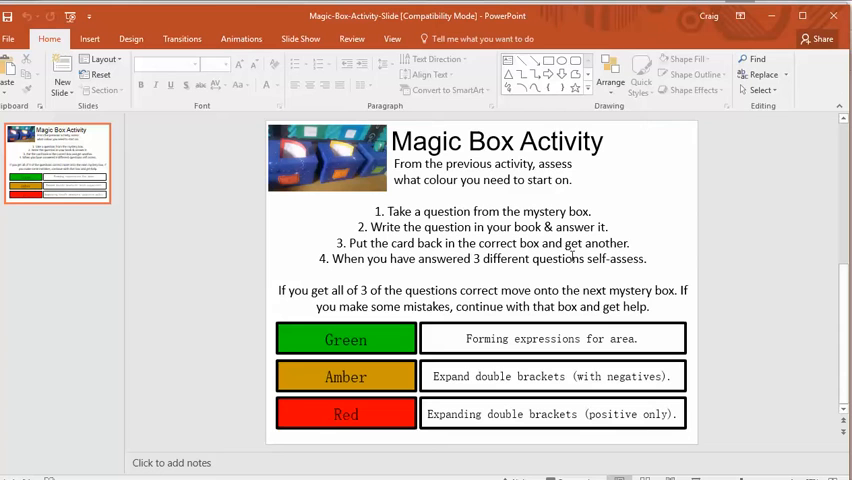
pyautogui.moveTo(448, 336)
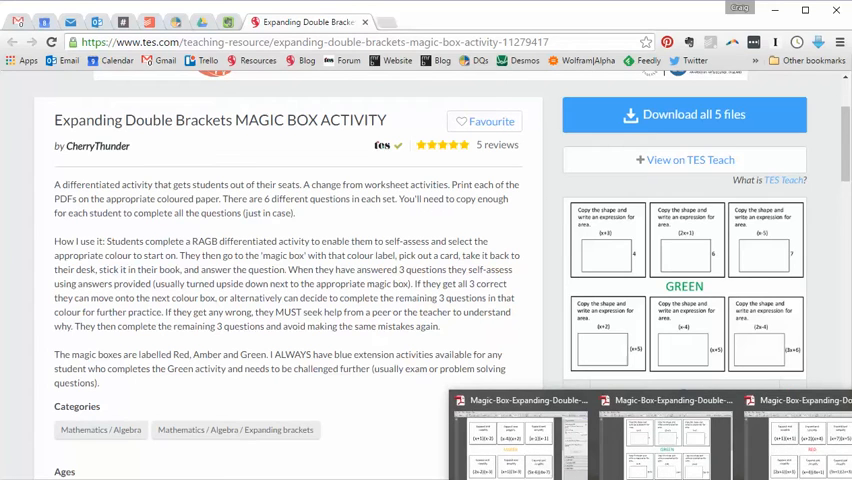
pyautogui.click(524, 436)
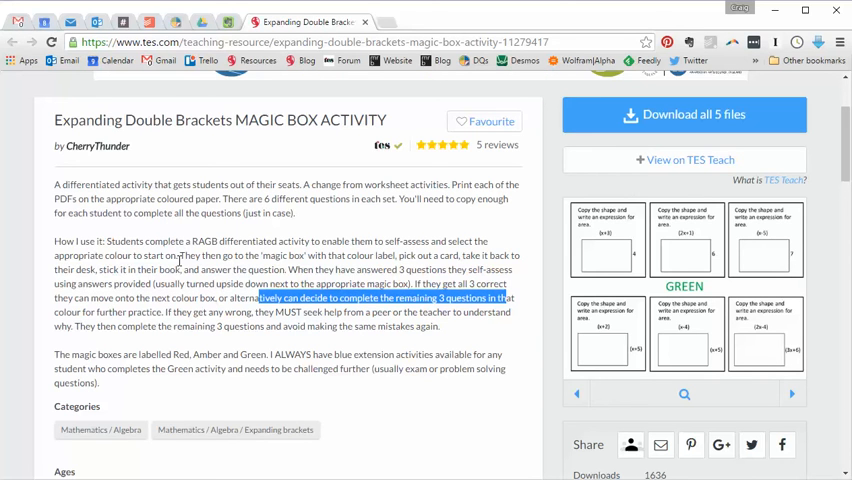
pyautogui.moveTo(550, 254)
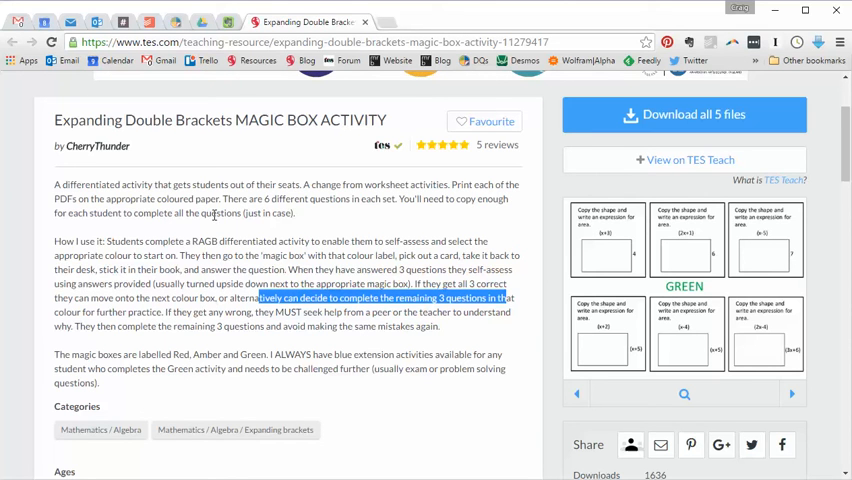
pyautogui.moveTo(172, 256)
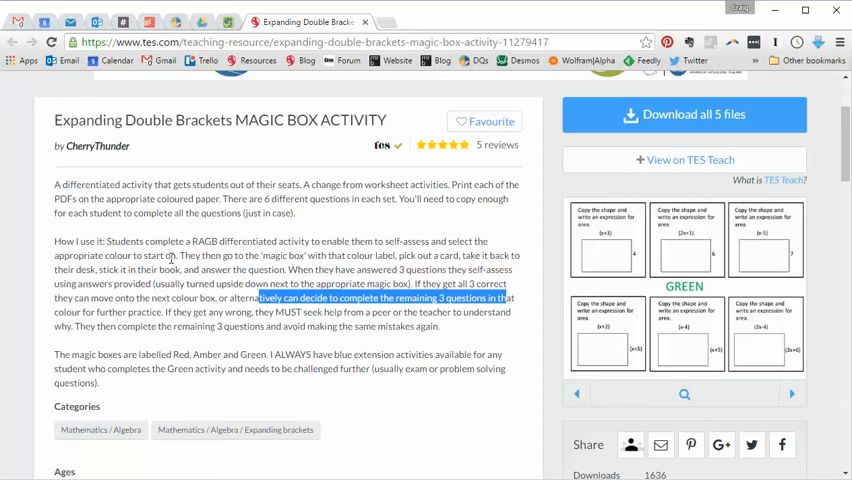
pyautogui.moveTo(568, 278)
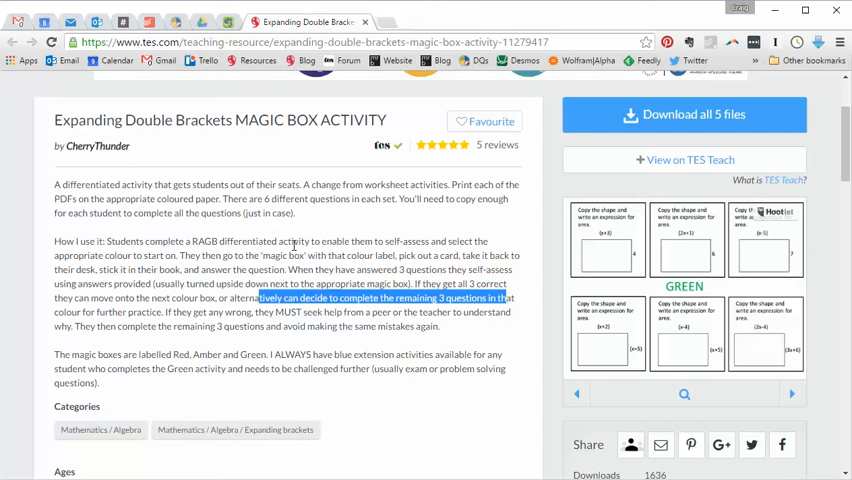
pyautogui.moveTo(96, 146)
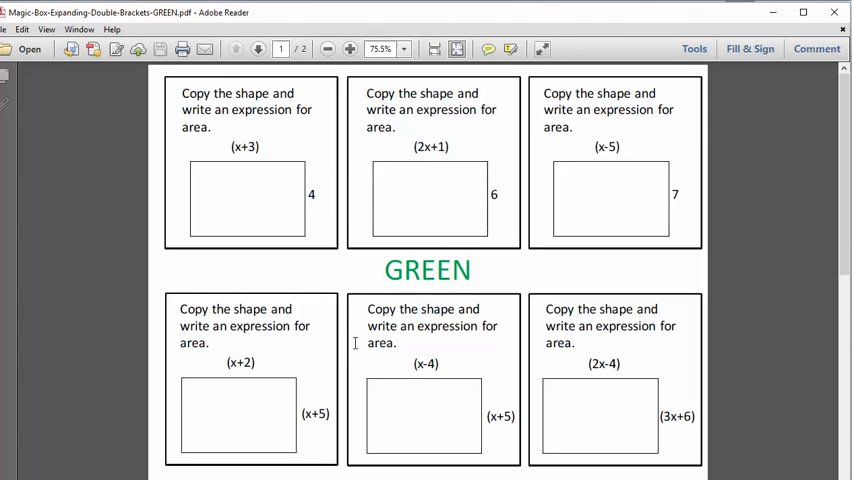
pyautogui.moveTo(368, 278)
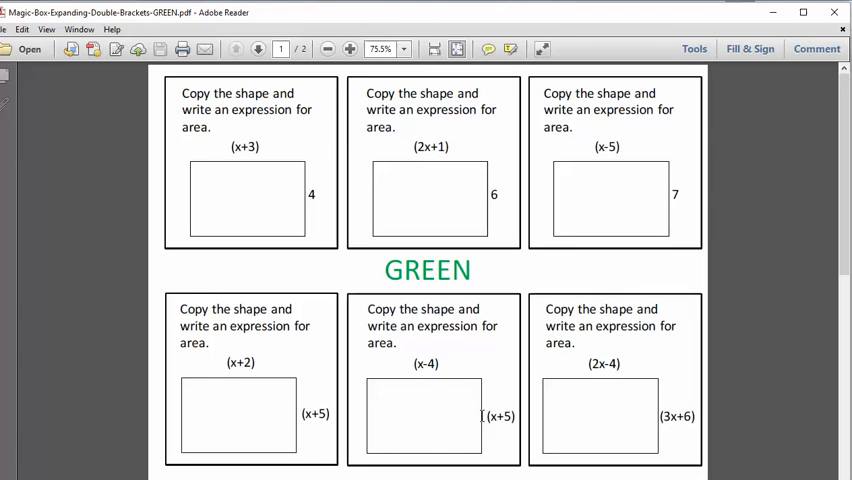
pyautogui.moveTo(448, 372)
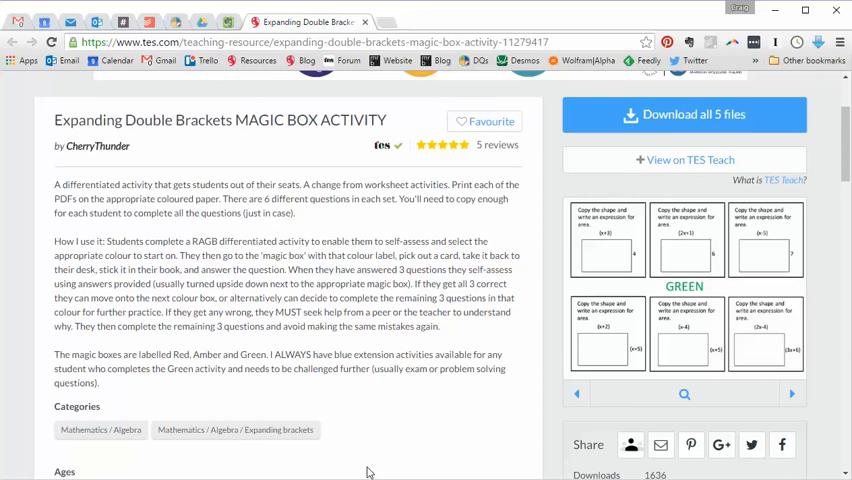
pyautogui.moveTo(500, 388)
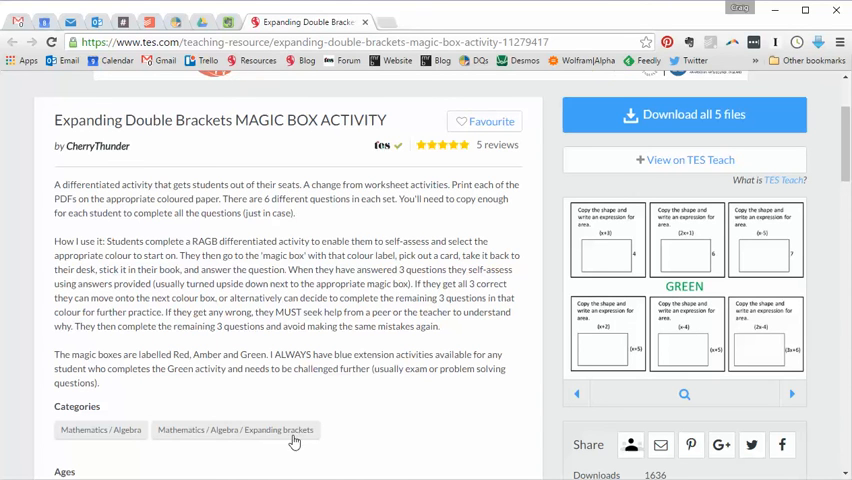
pyautogui.moveTo(222, 140)
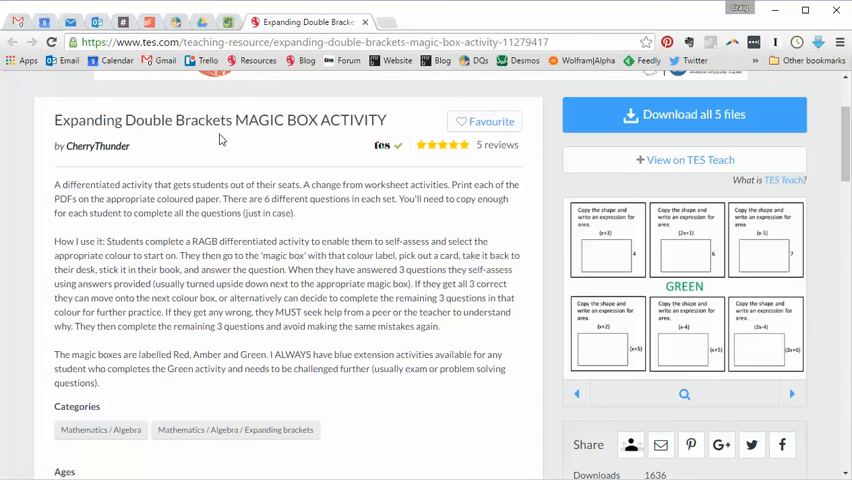
pyautogui.moveTo(304, 272)
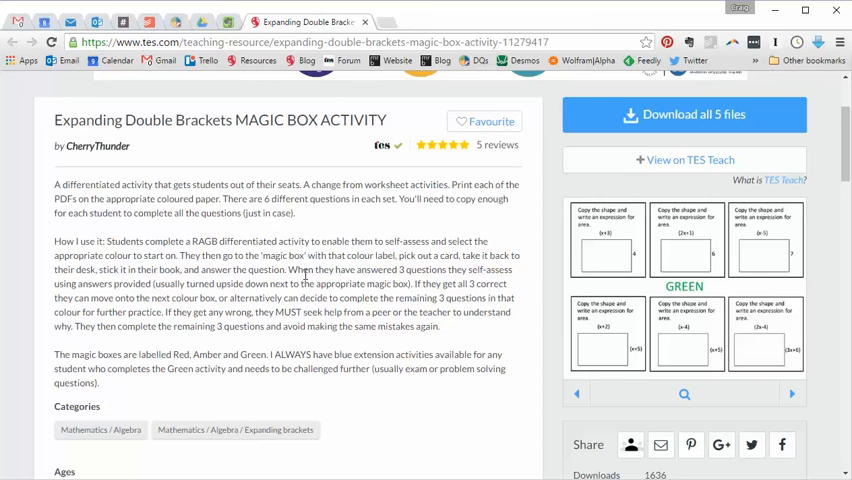